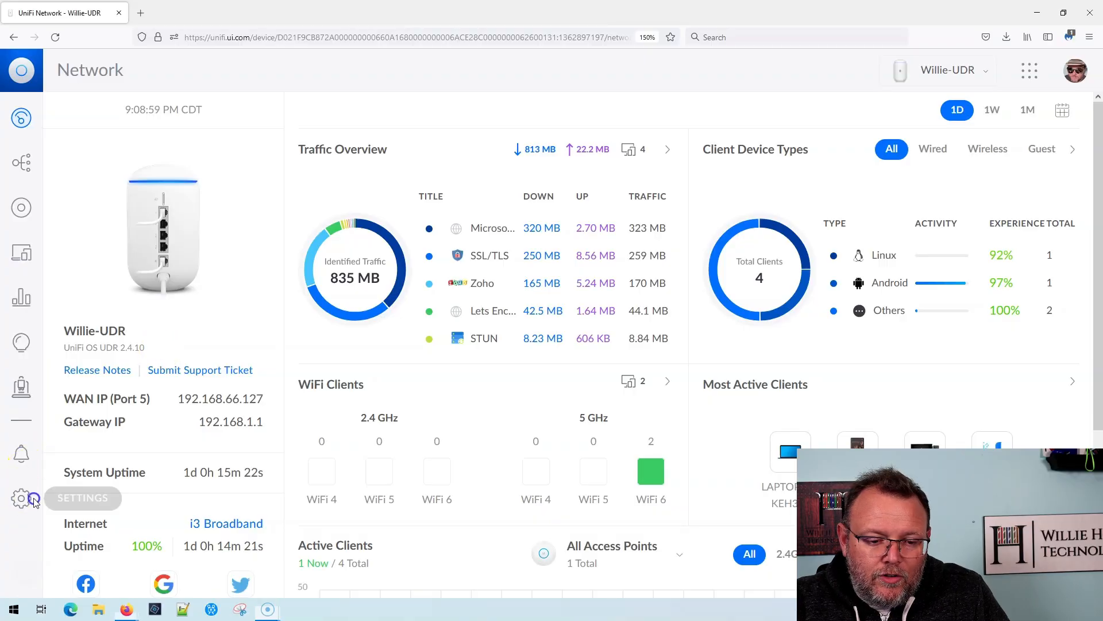
- Go to Settings > Networks, listing the Default network 192.168.1.0/24 on Willie-UDR
left_click(21, 499)
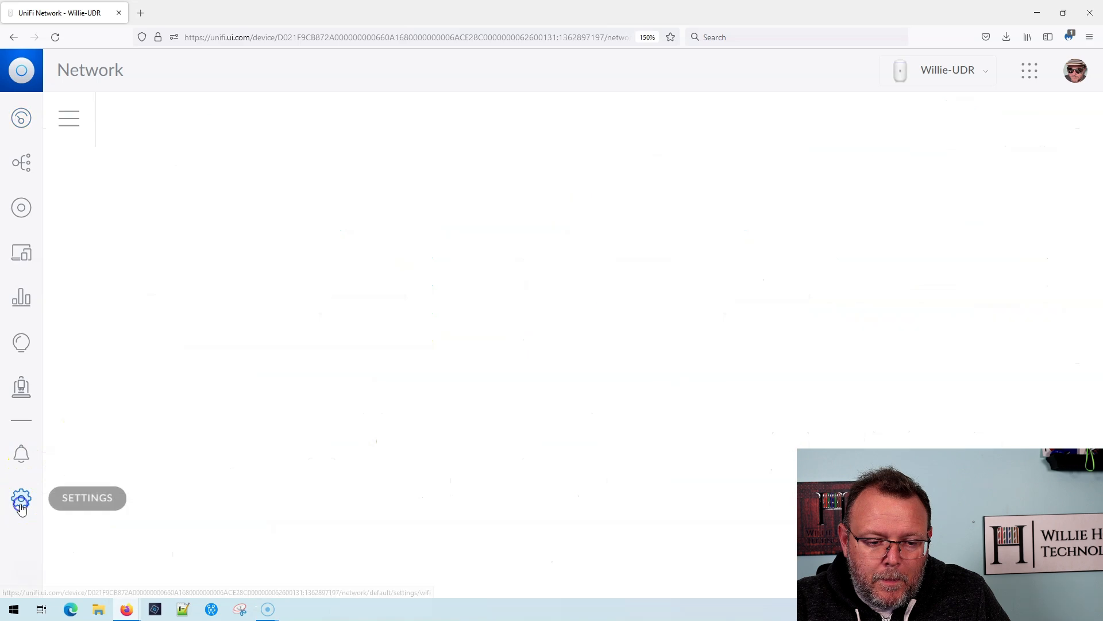
left_click(22, 498)
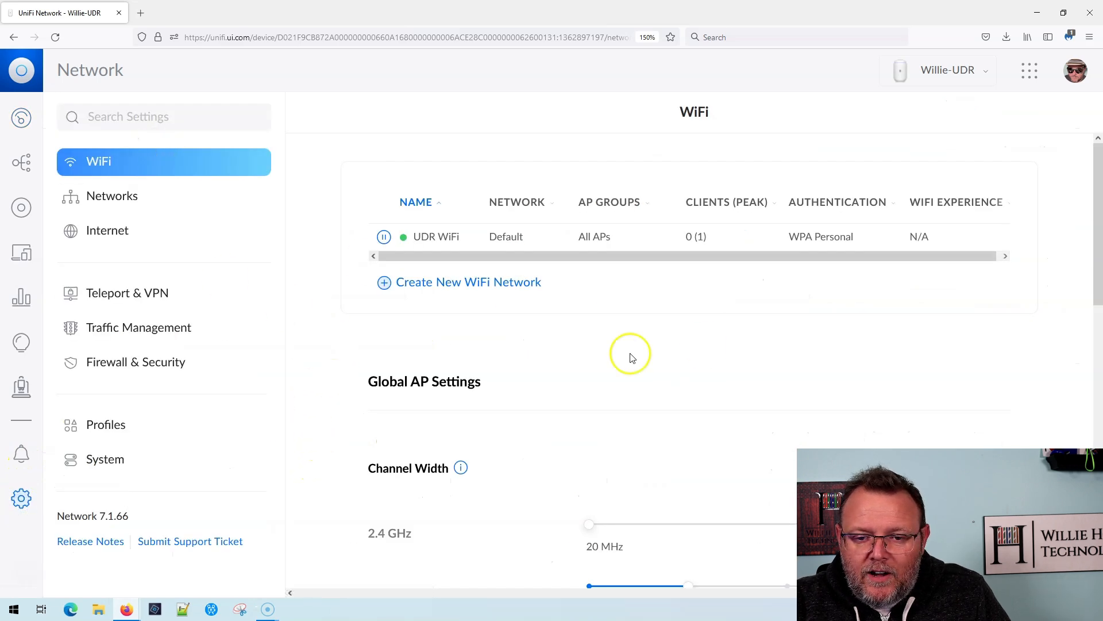
left_click(112, 196)
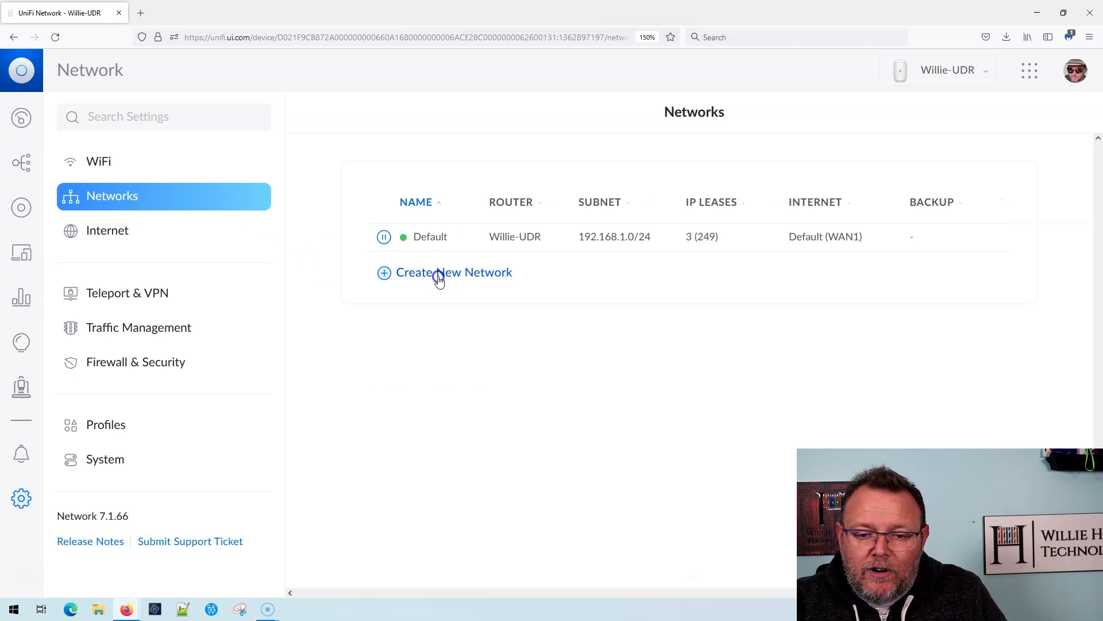
- Create a network named UDR Guest with Auto Scale off and gateway 192.168.2.1/24
left_click(454, 272)
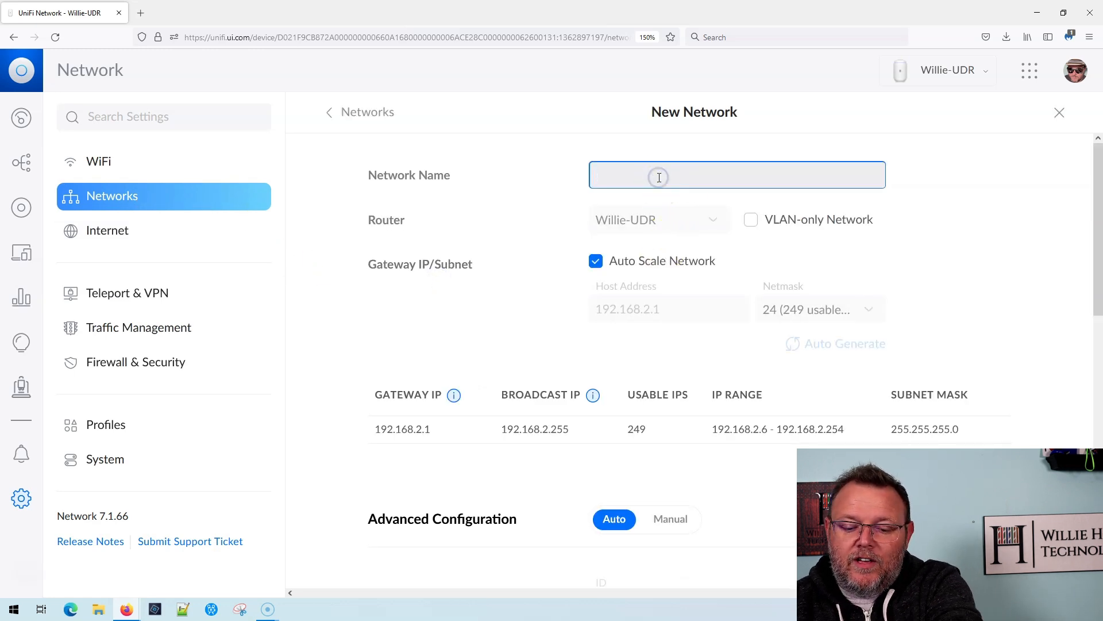
type("UDR Guest")
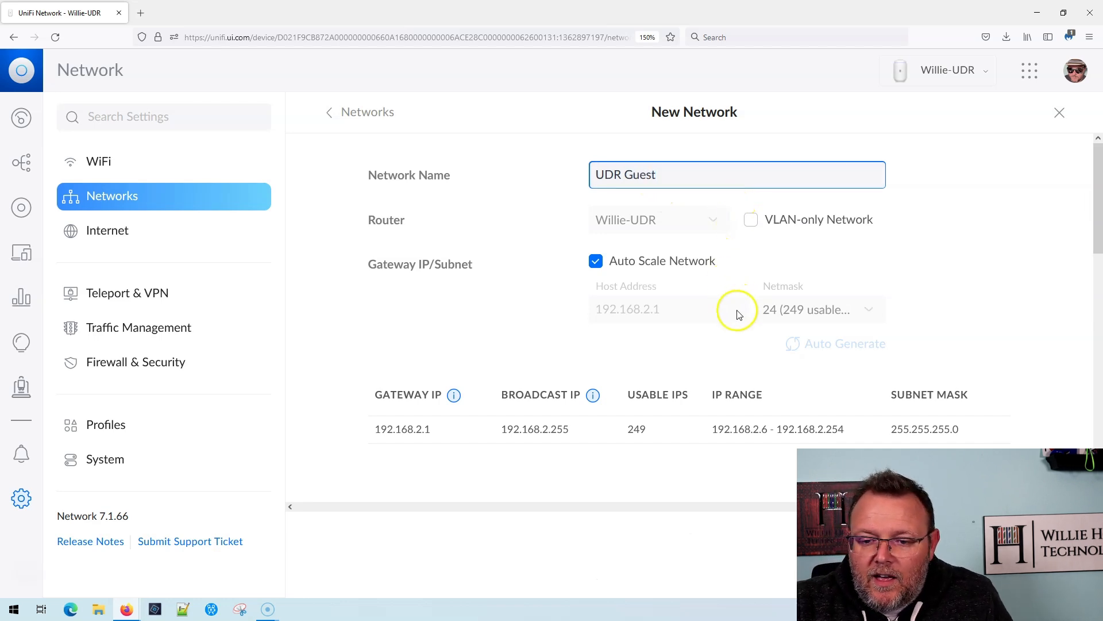
scroll("down", 3)
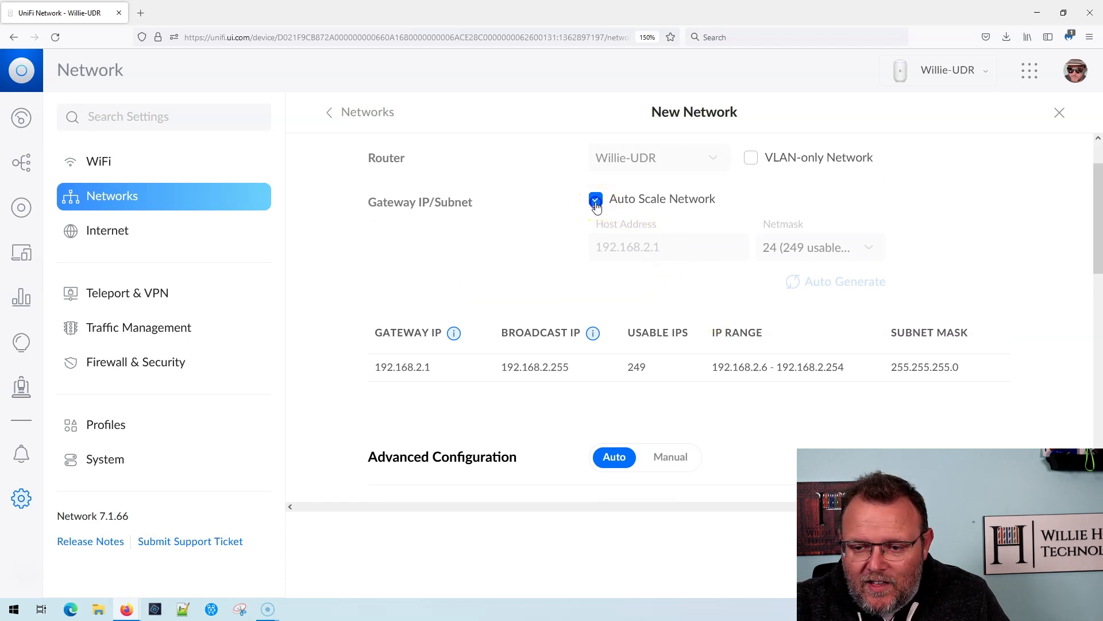
left_click(596, 200)
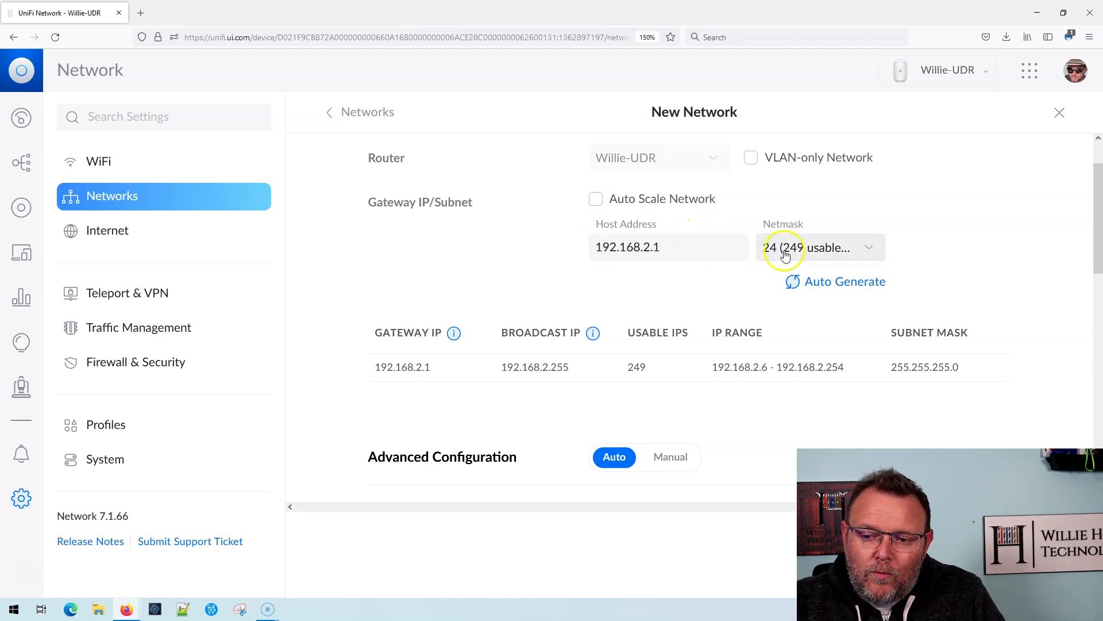
mouse_move(808, 251)
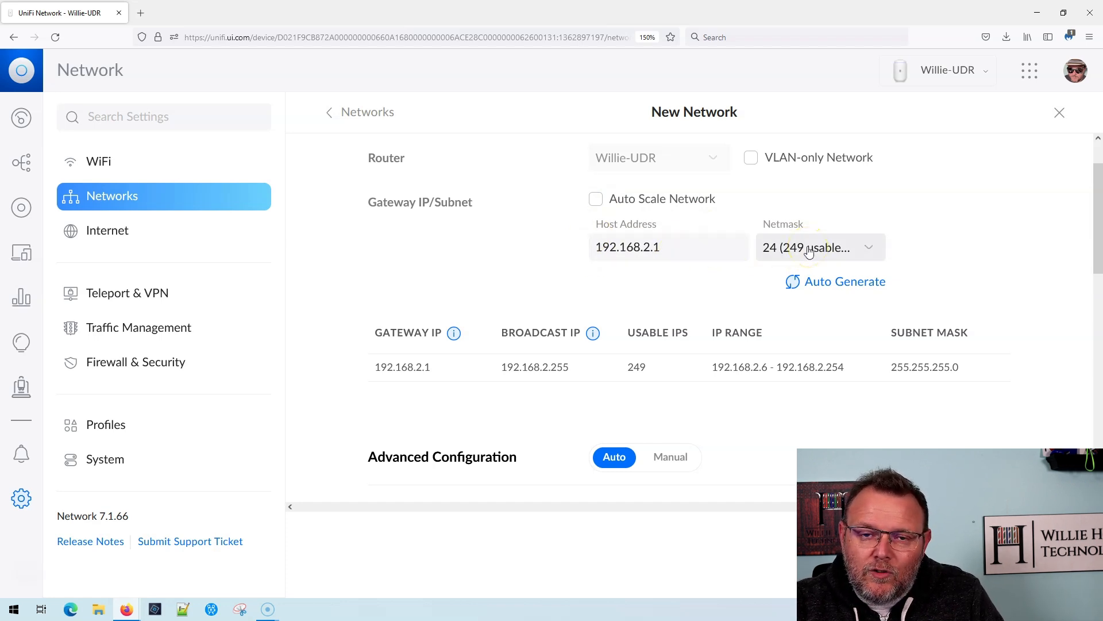
mouse_move(704, 374)
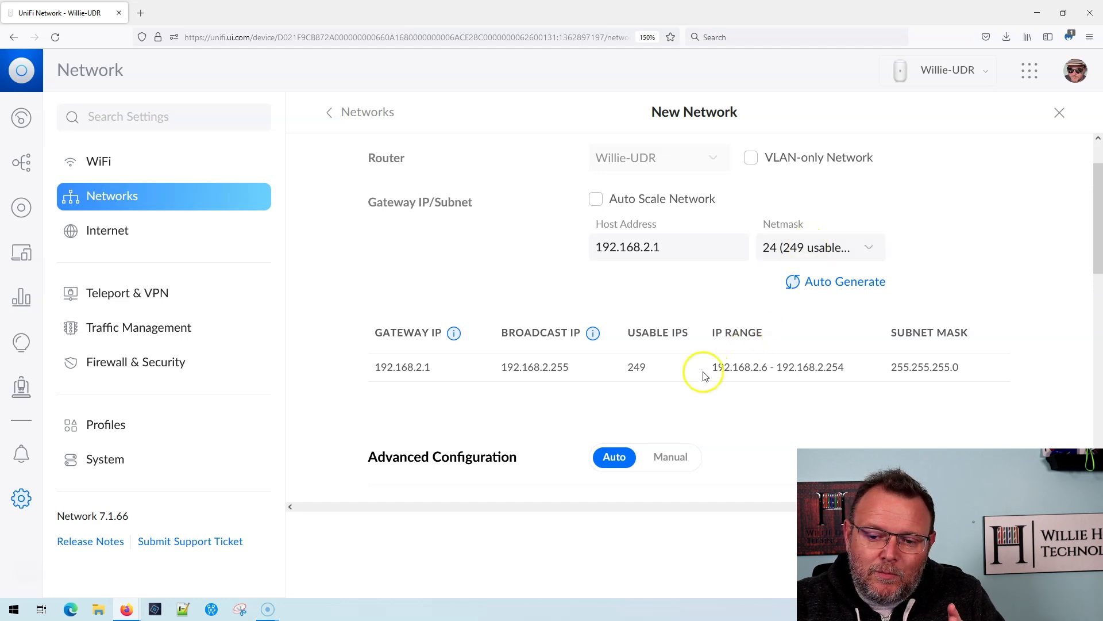
mouse_move(731, 367)
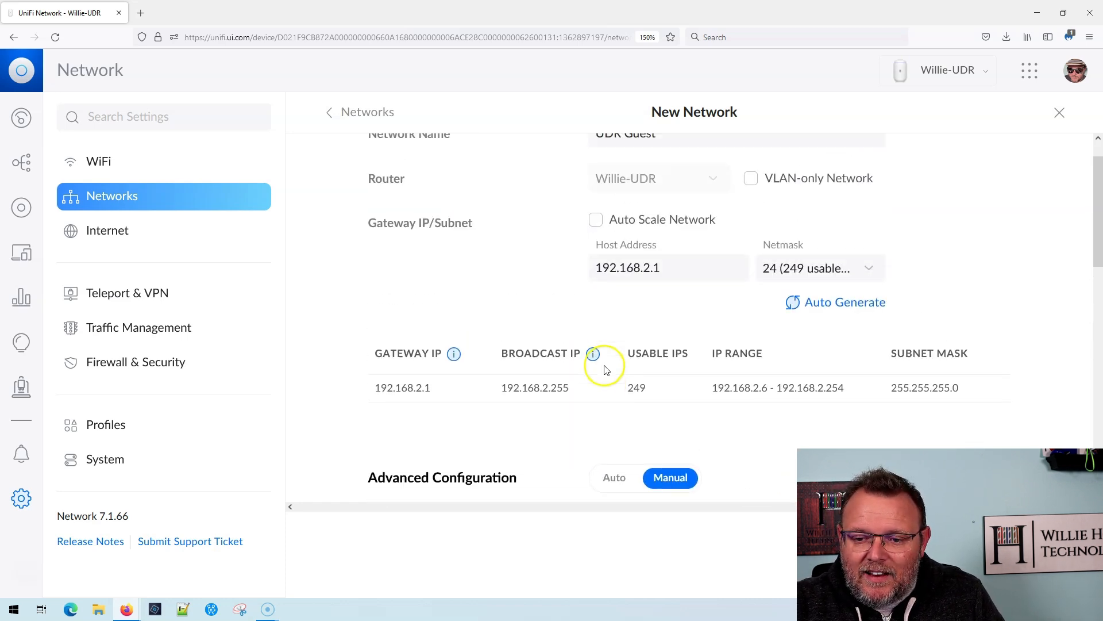
- Keep VLAN ID 2 and set the network type to Guest Network
scroll("down", 3)
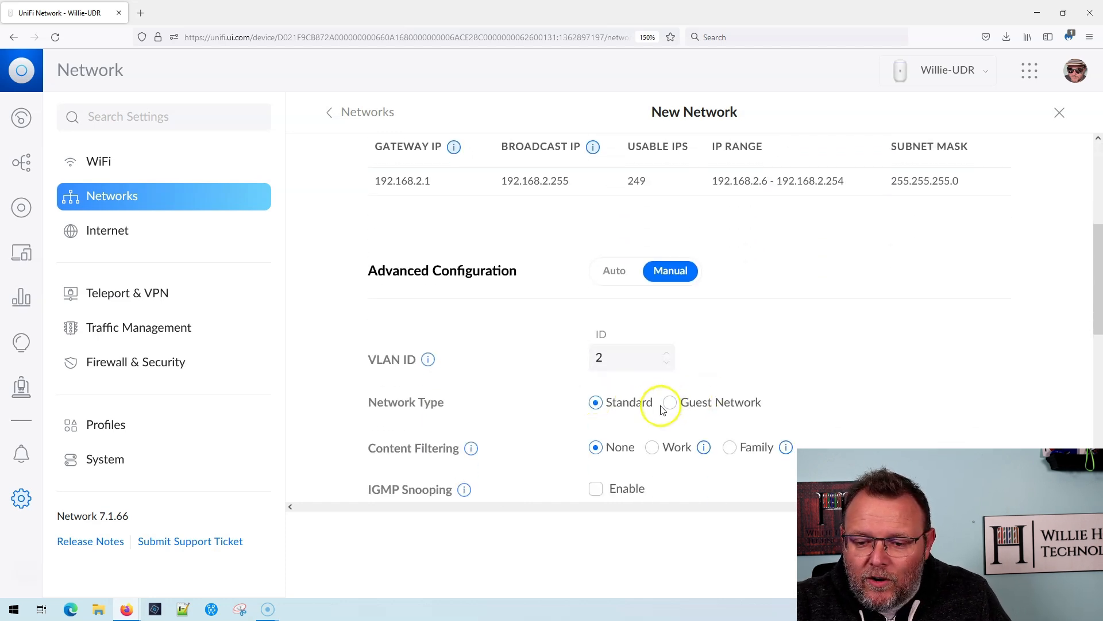
left_click(671, 402)
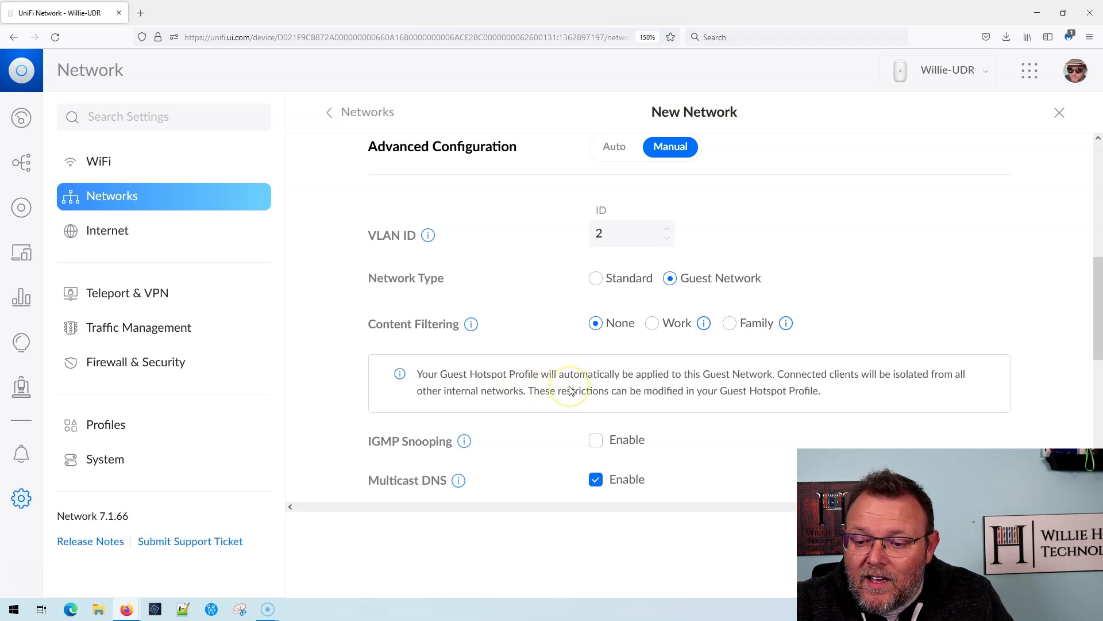
mouse_move(625, 394)
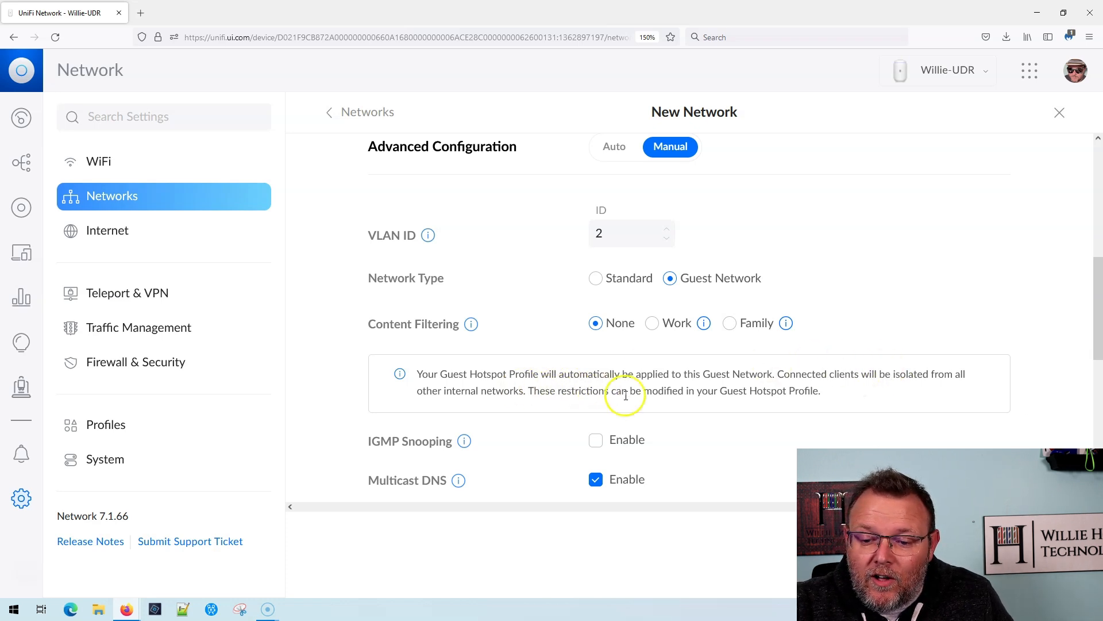
mouse_move(581, 398)
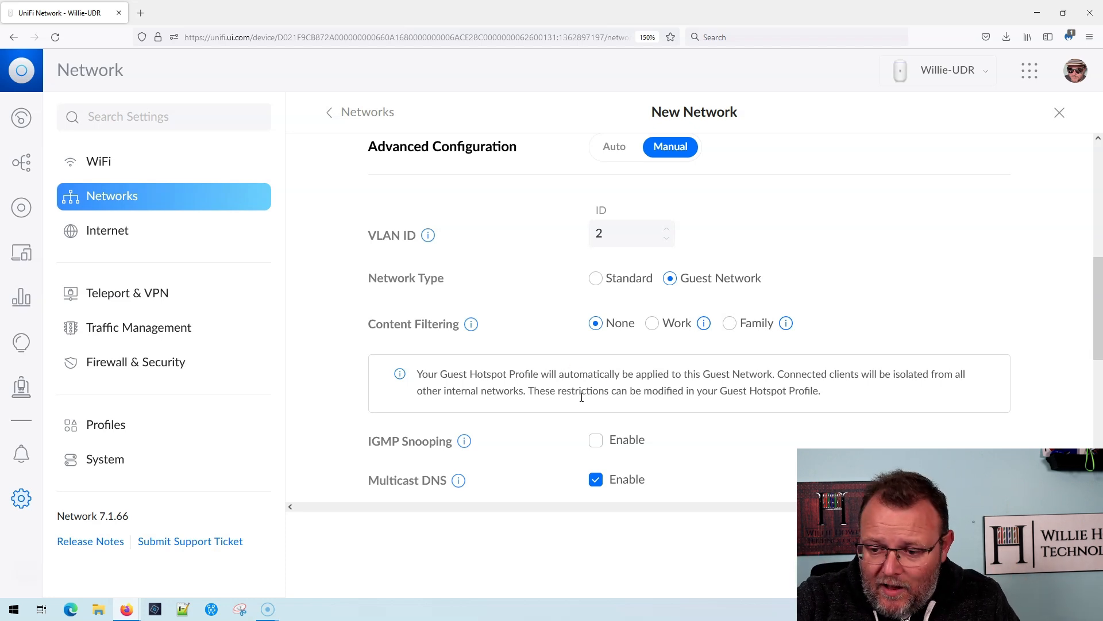
- Save UDR Guest so it lists as 192.168.2.0/24 beside Default
scroll("down", 3)
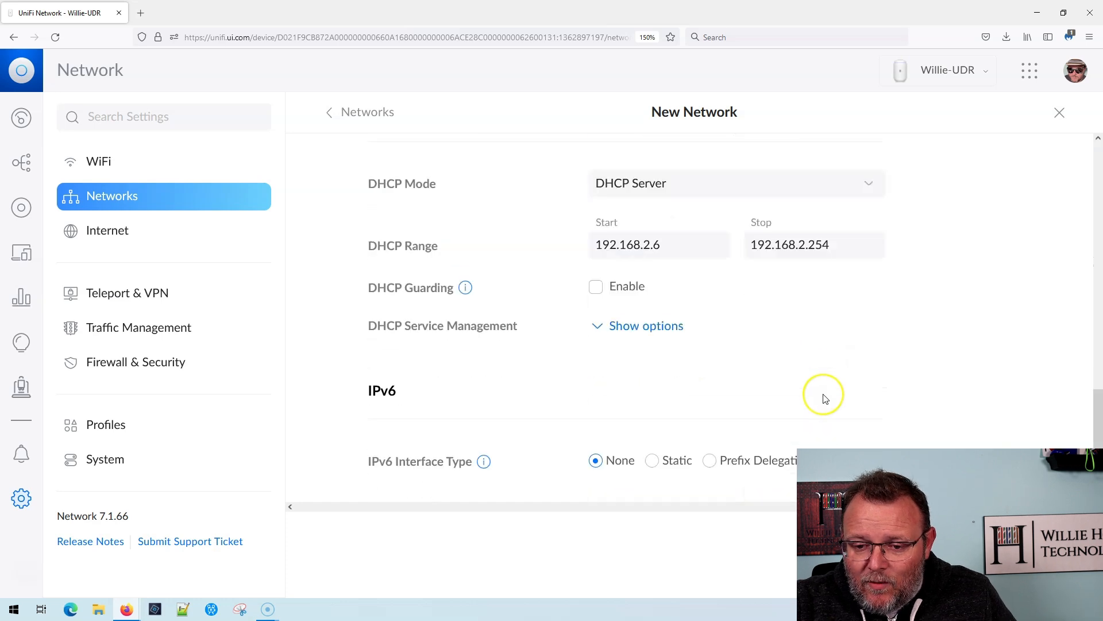
scroll("down", 3)
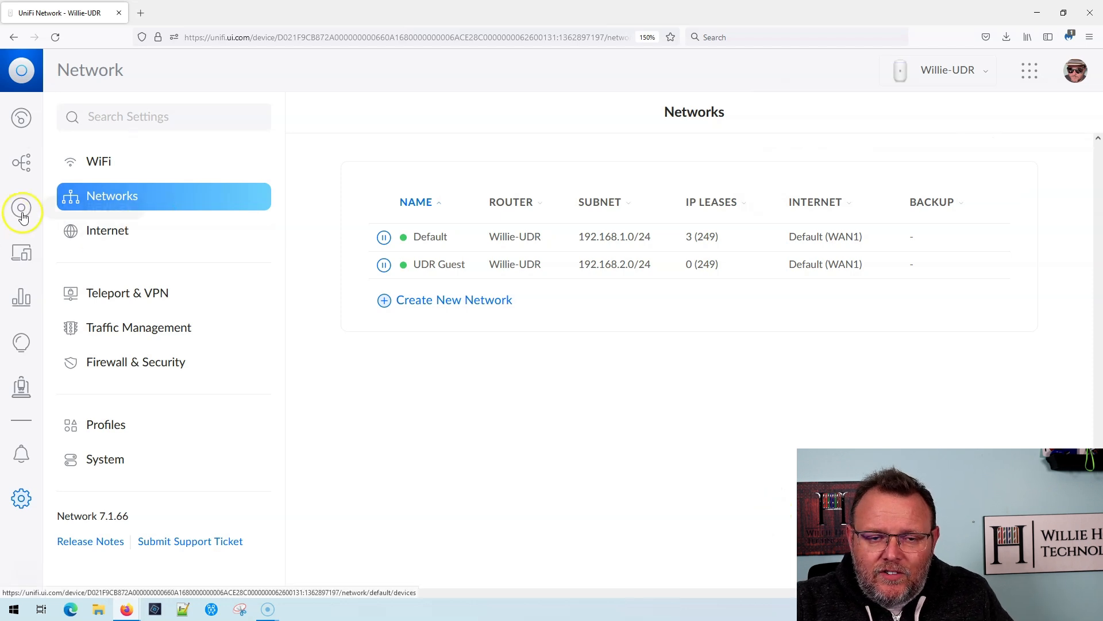
- Show the WiFi settings page listing the existing UDR WiFi network
left_click(22, 210)
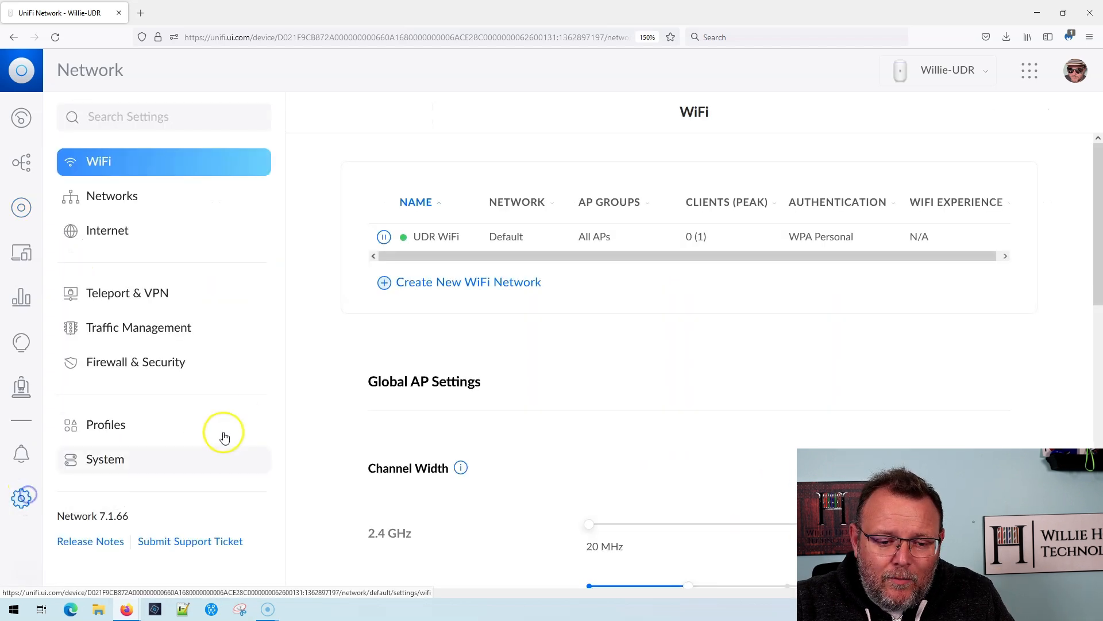
mouse_move(220, 216)
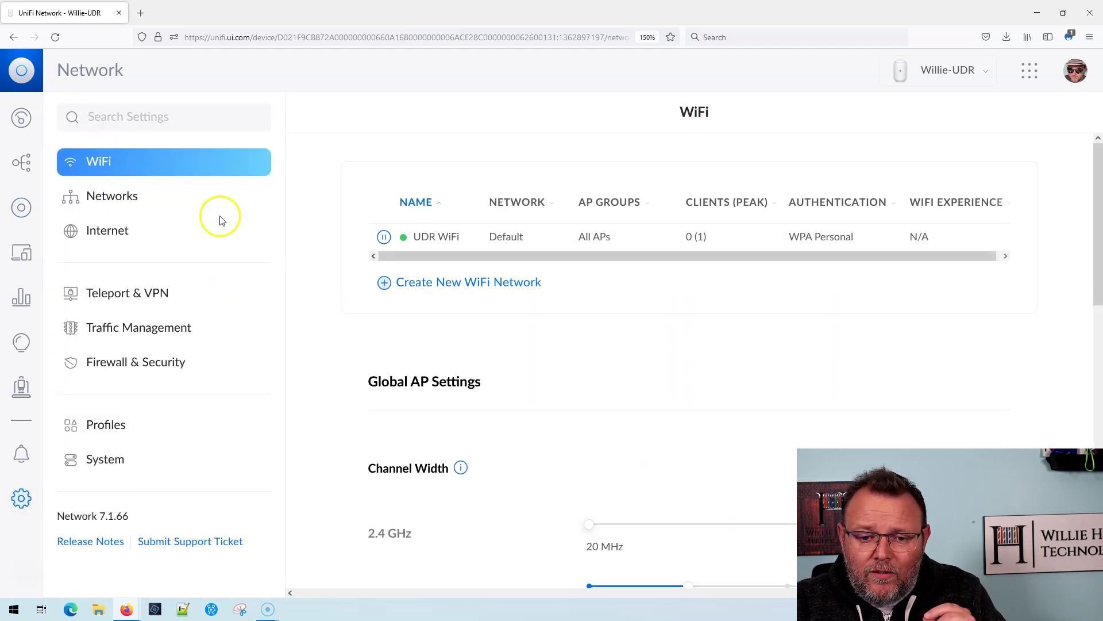
- Create a WiFi network named UDR Guest and enter its password
left_click(459, 281)
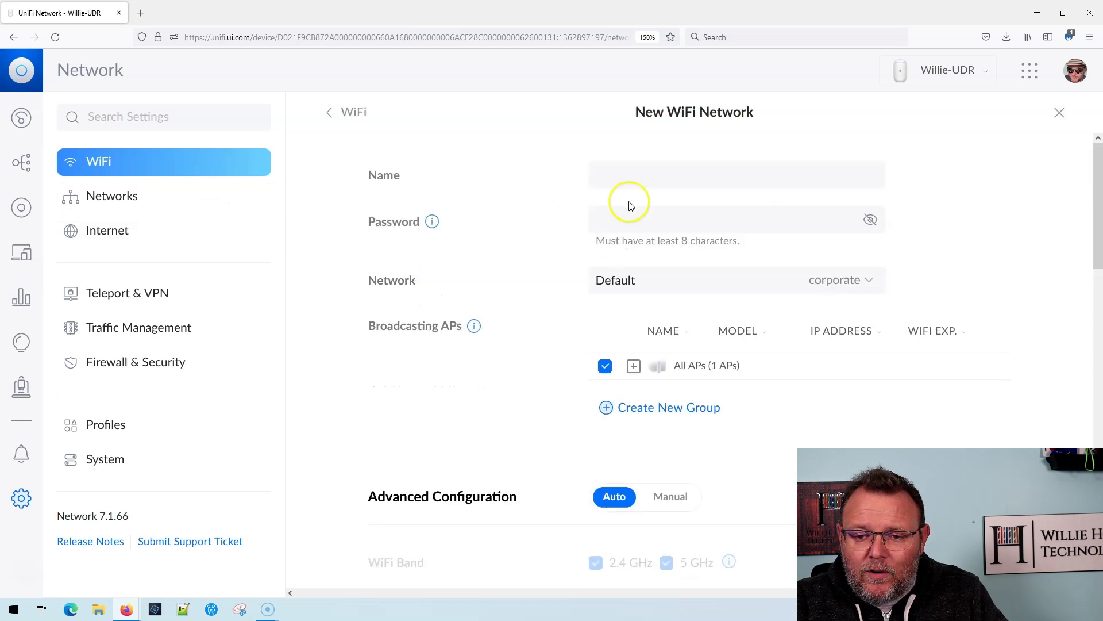
left_click(737, 175)
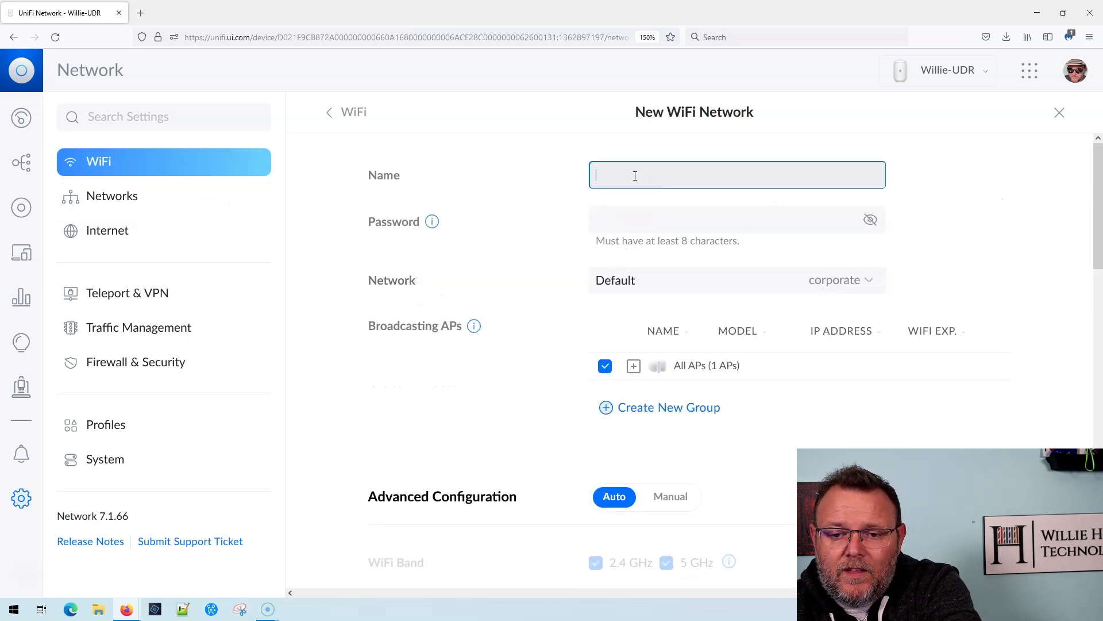
type("UDR Guest")
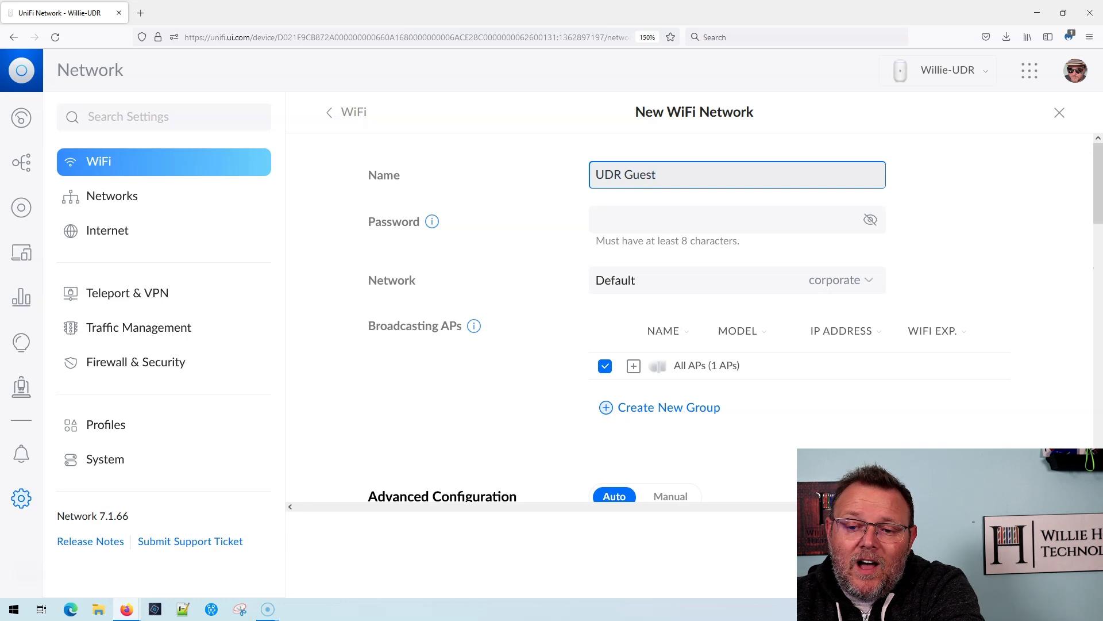
type("••")
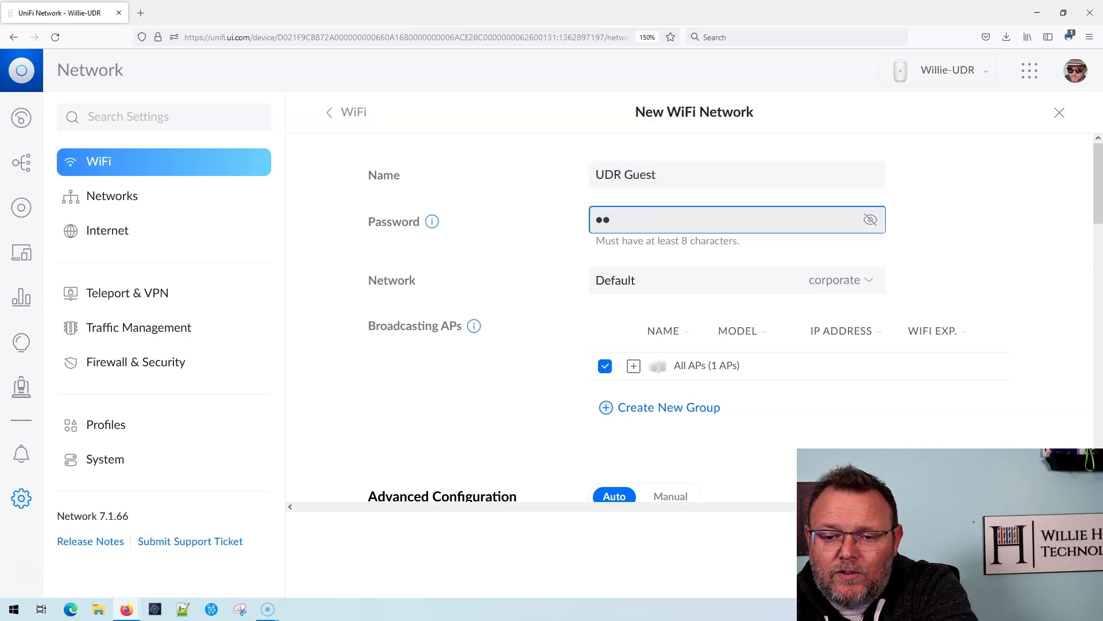
key("Backspace")
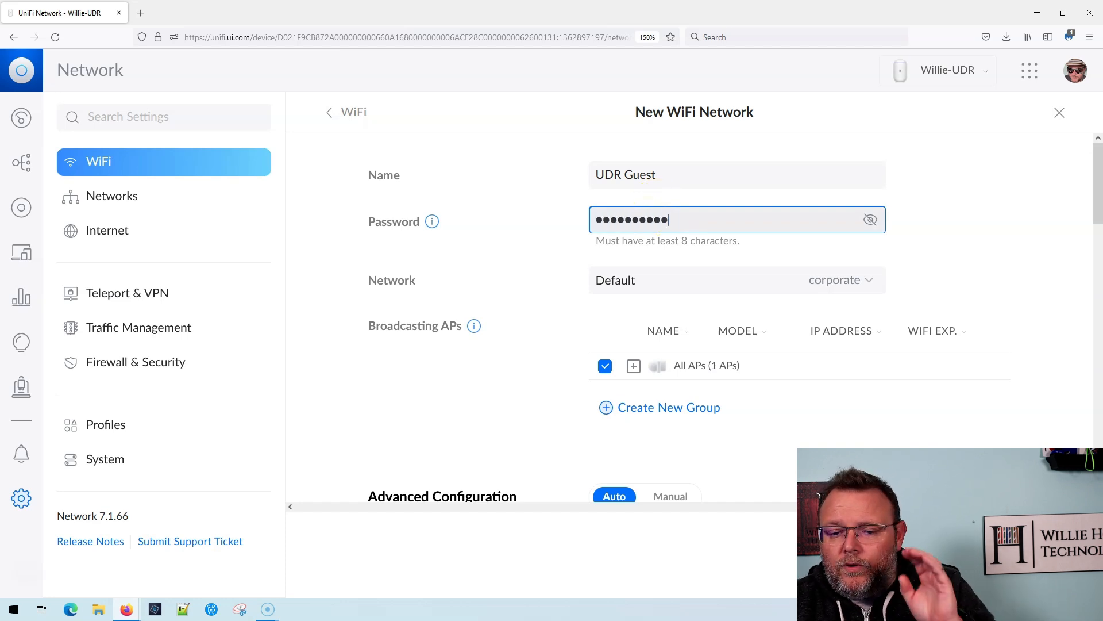
mouse_move(445, 293)
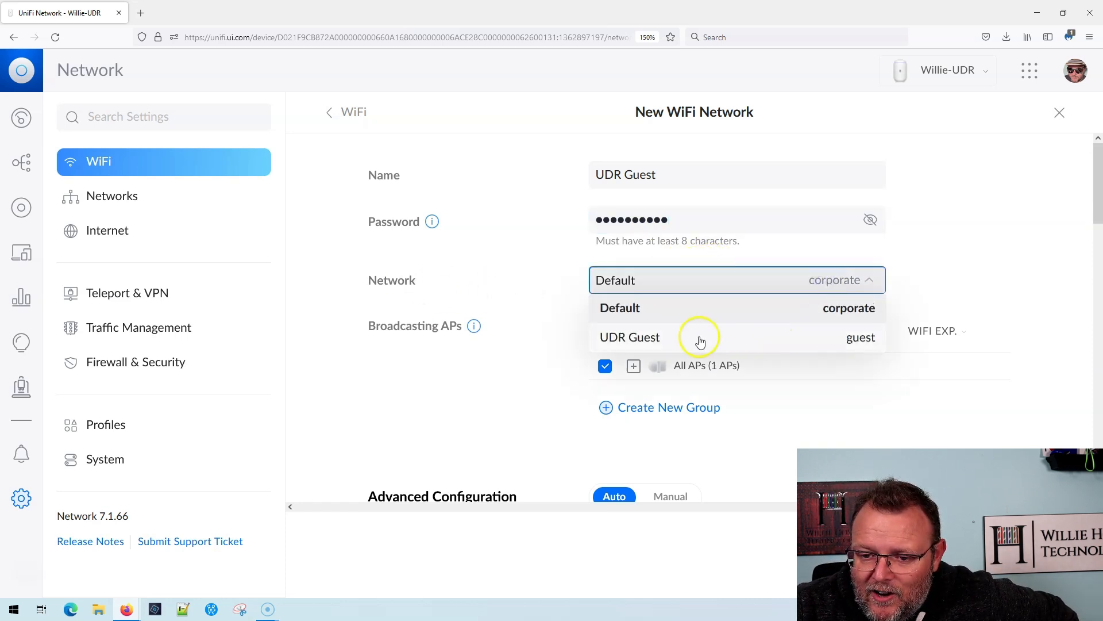
- Assign the WiFi to the UDR Guest network, add it, and show the UniFi devices list
left_click(630, 337)
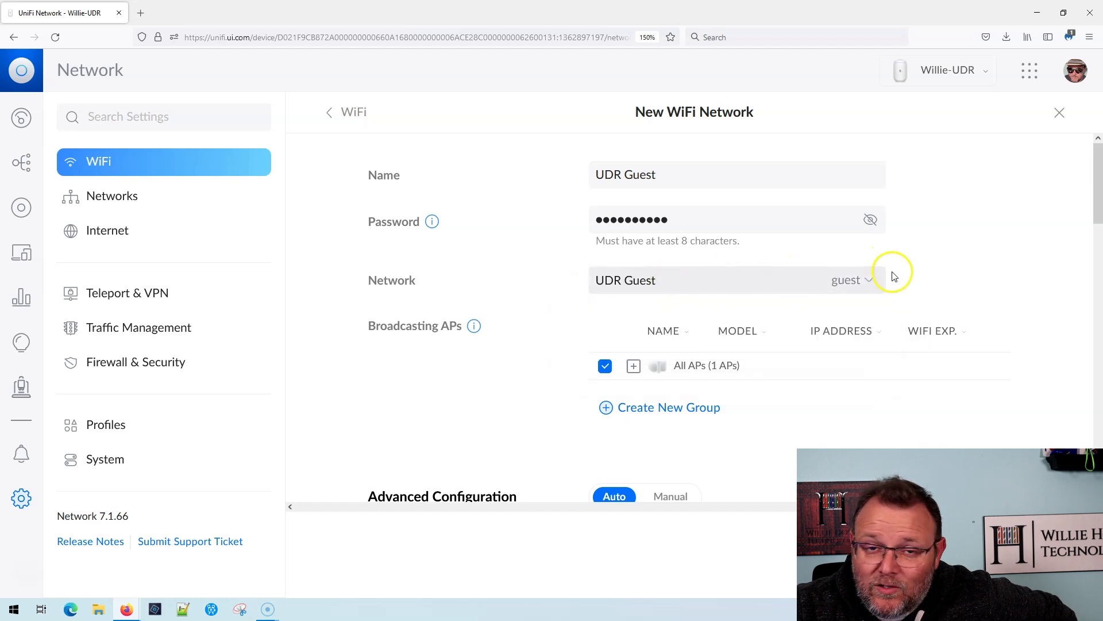
scroll("down", 3)
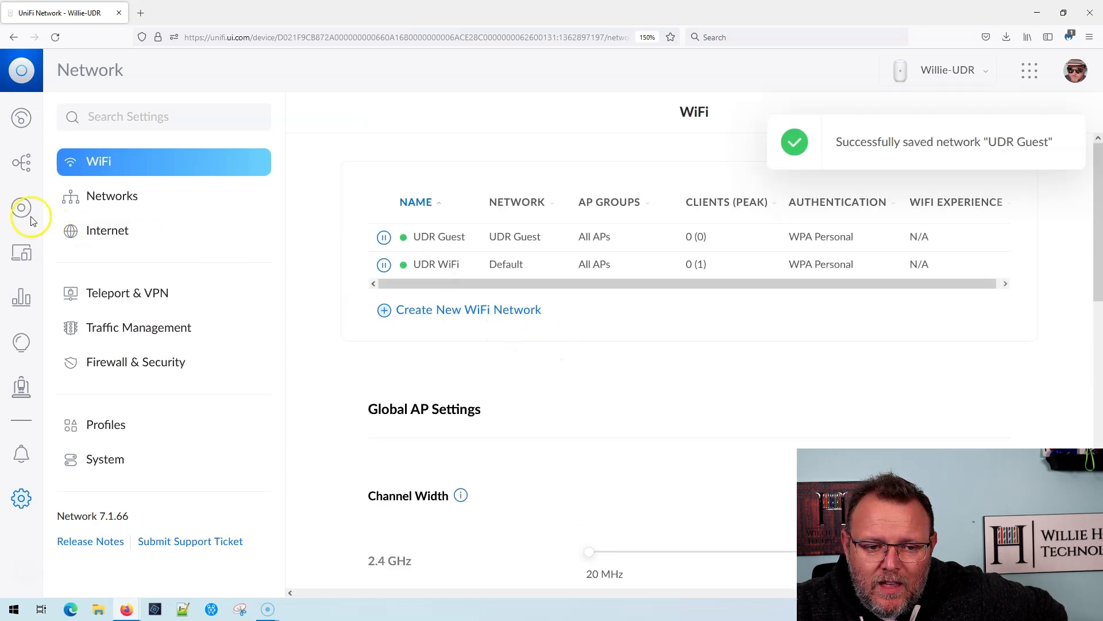
left_click(21, 206)
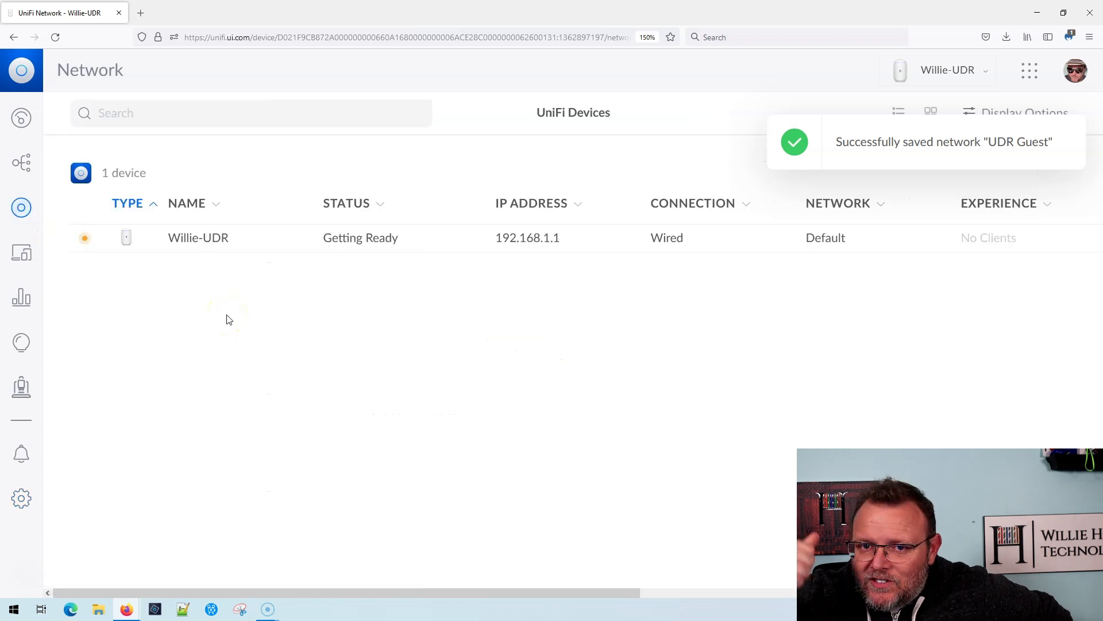